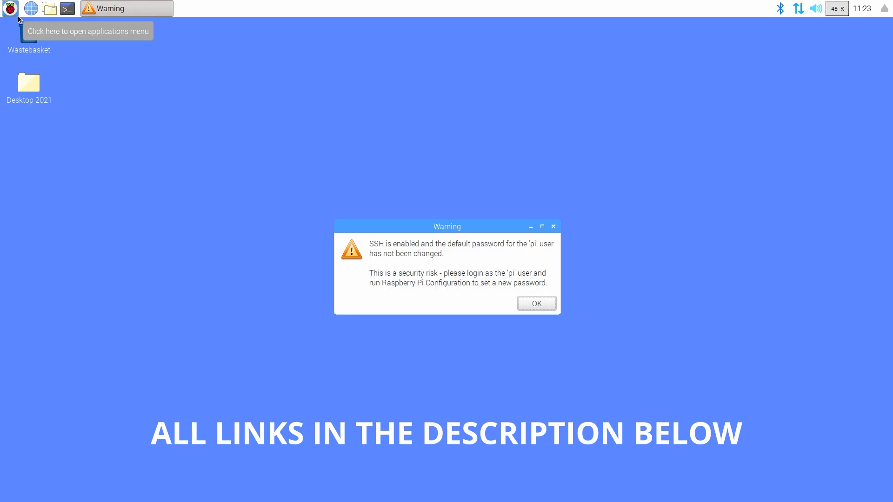
Step: Dismiss the SSH default-password warning and launch a terminal from the taskbar
{"action": "left_click", "coordinate": [535, 304]}
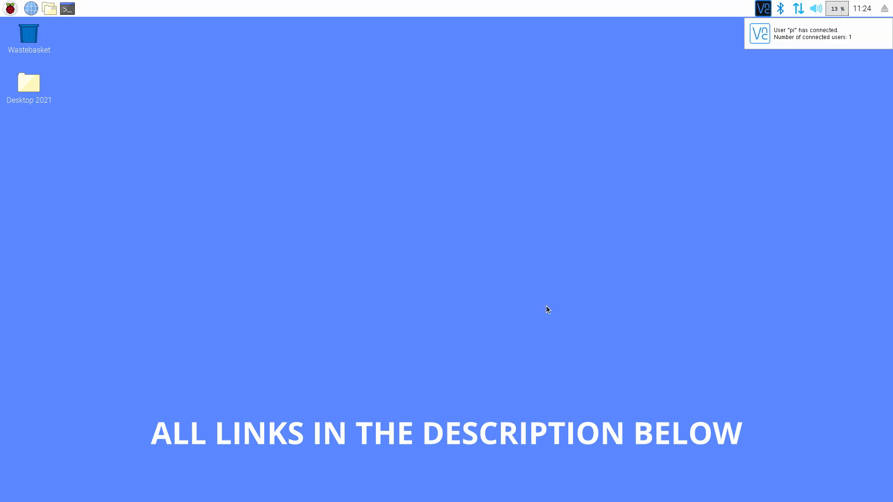
{"action": "left_click", "coordinate": [68, 7]}
{"action": "type", "text": "s"}
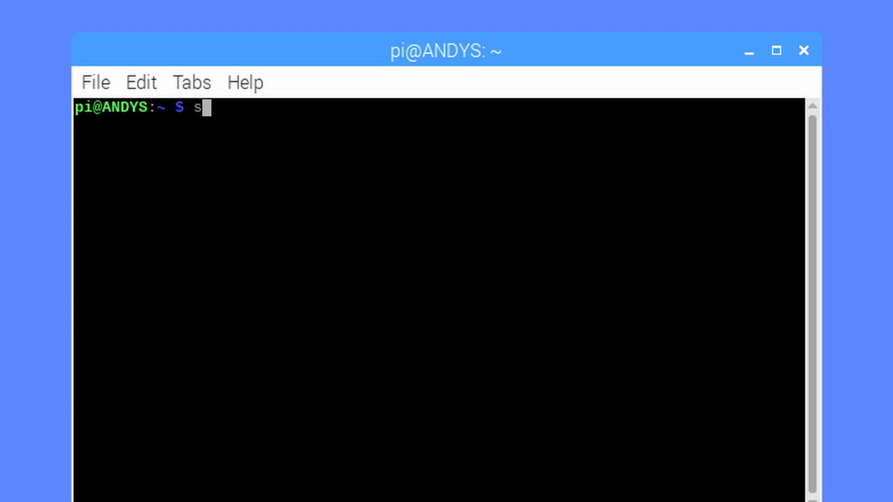
Step: Run sudo apt-get update followed by sudo apt-get upgrade to refresh and upgrade packages
{"action": "type", "text": "udo"}
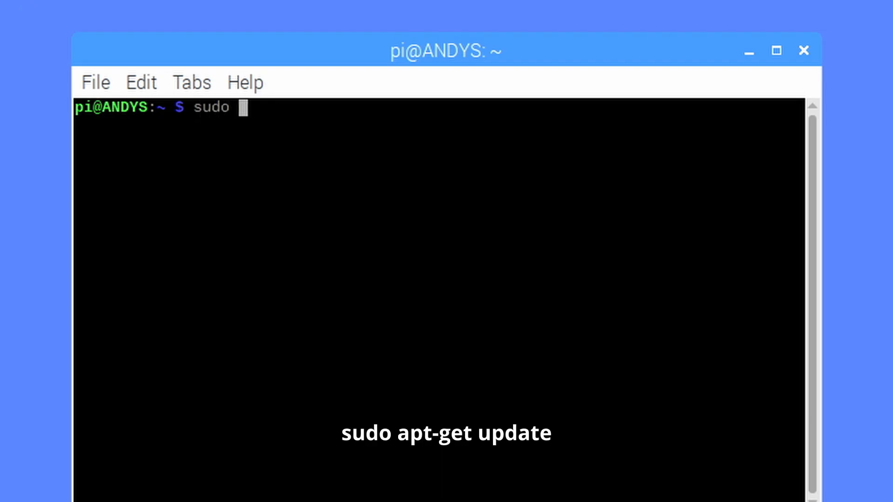
{"action": "type", "text": "apt-ge"}
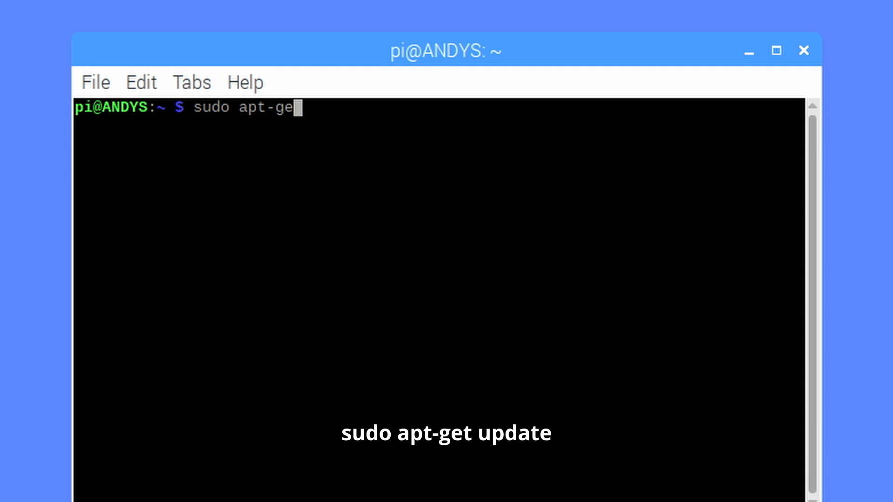
{"action": "type", "text": "t update"}
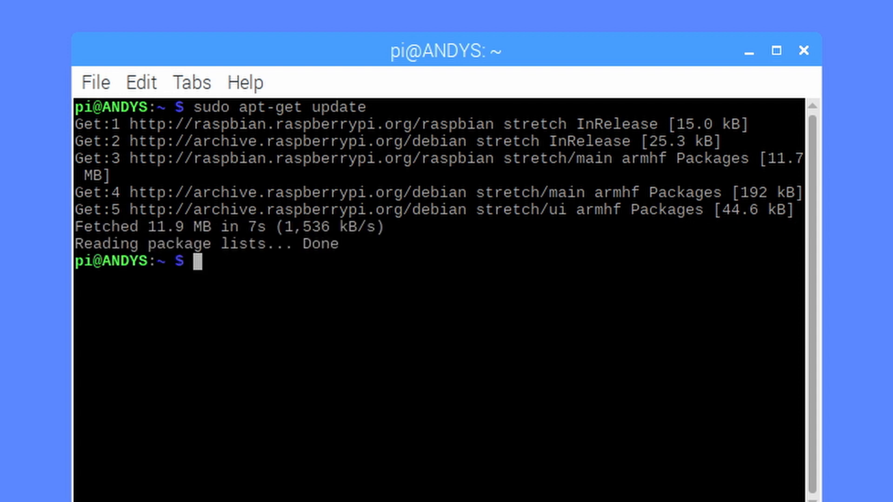
{"action": "type", "text": "sudo apt"}
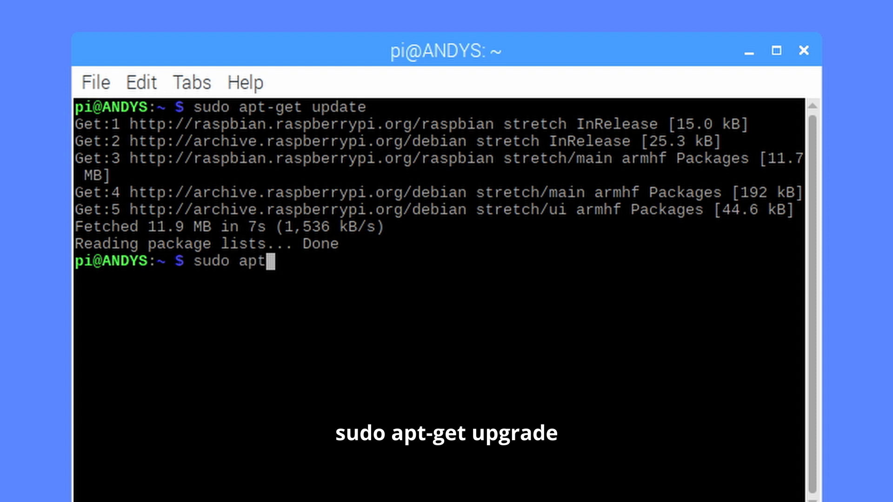
{"action": "type", "text": "-get u"}
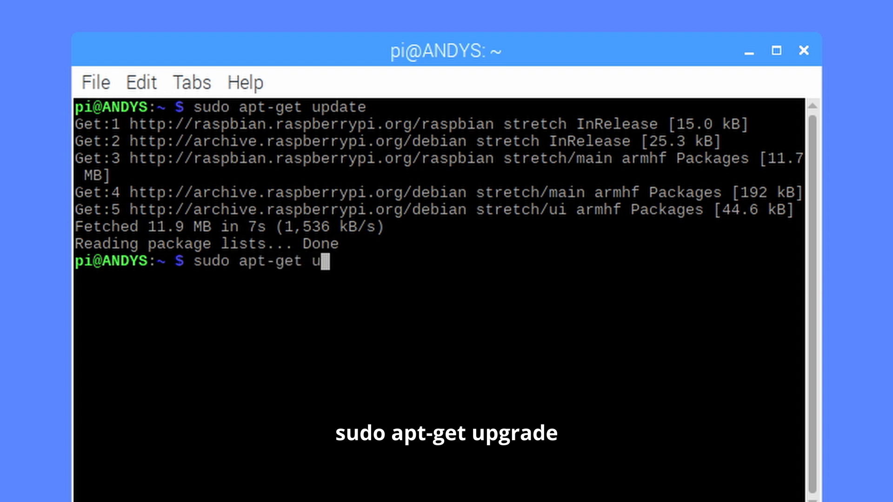
{"action": "type", "text": "pgrade"}
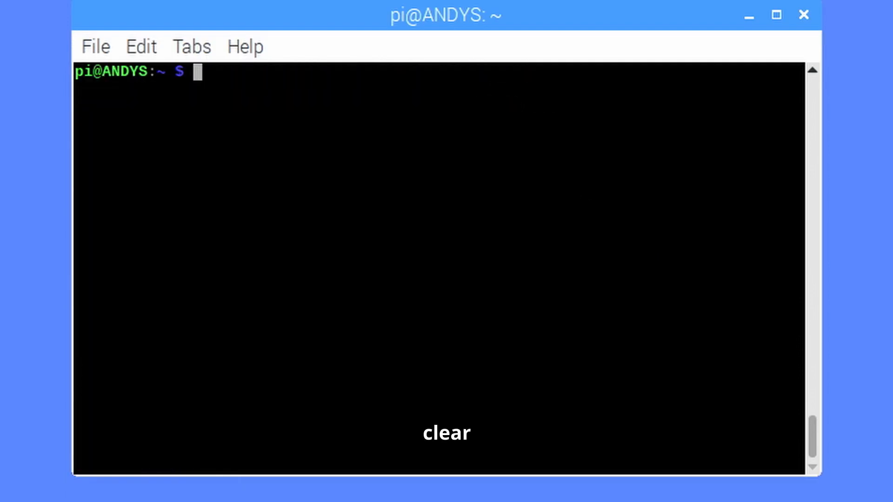
Step: Enter the wget command for download.teamviewer.com/download/linux/teamviewer-host_armhf.deb in the focused terminal
{"action": "left_click", "coordinate": [54, 115]}
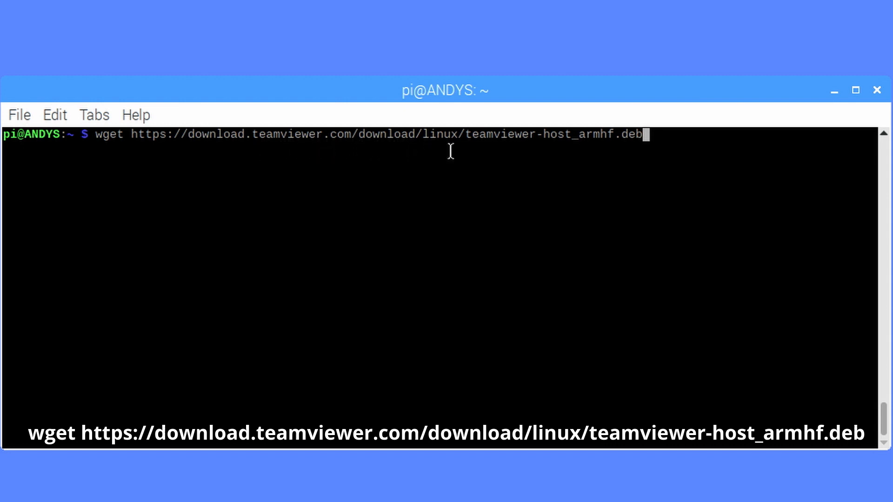
{"action": "mouse_move", "coordinate": [565, 154]}
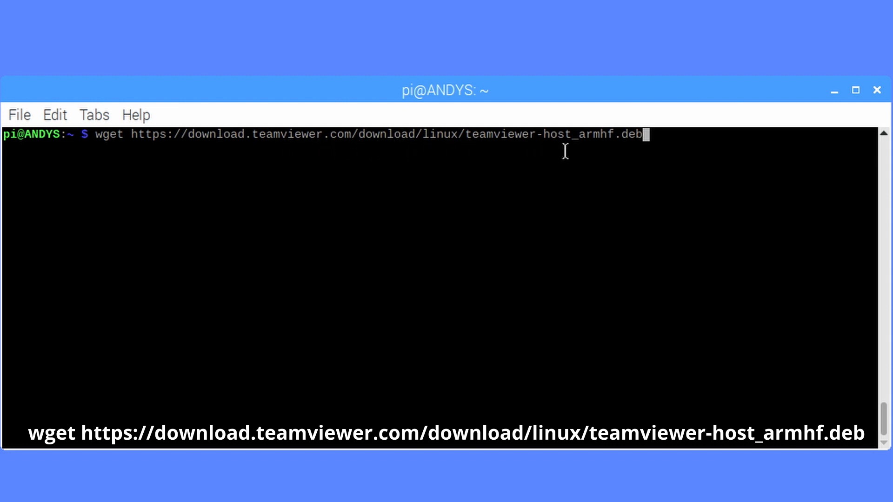
{"action": "mouse_move", "coordinate": [628, 153]}
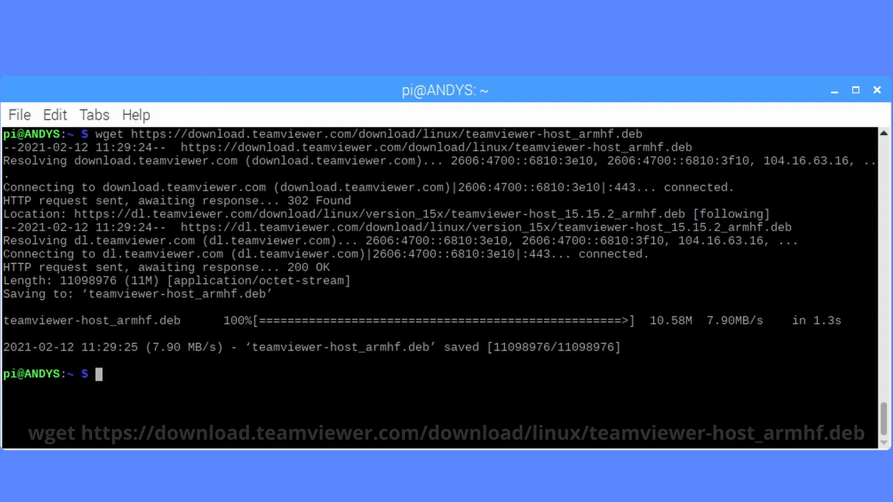
Step: Run sudo dpkg -i teamviewer-host_armhf.deb to attempt installing the package
{"action": "type", "text": "sudo dpkg -i teamviewer-host_armhf.deb"}
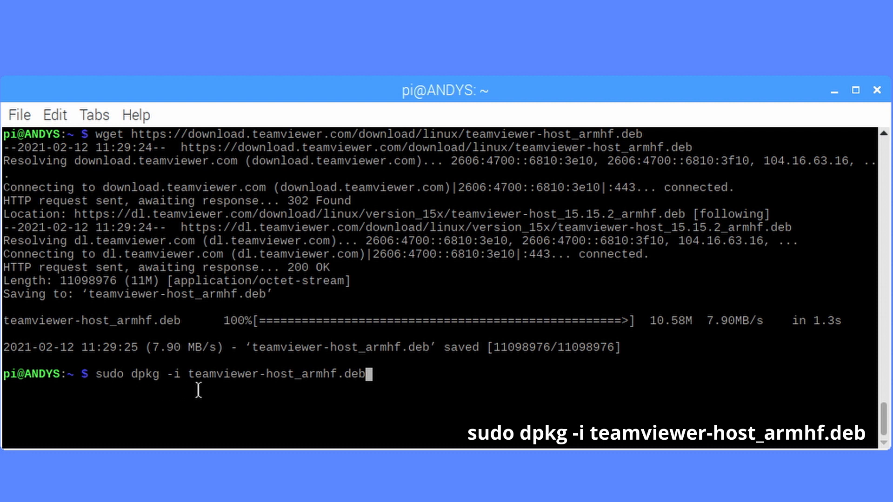
{"action": "mouse_move", "coordinate": [392, 391]}
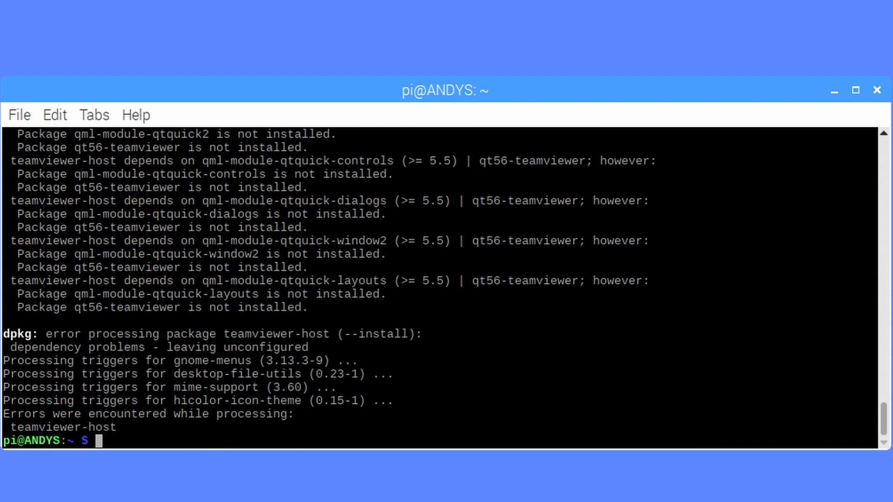
{"action": "mouse_move", "coordinate": [266, 416]}
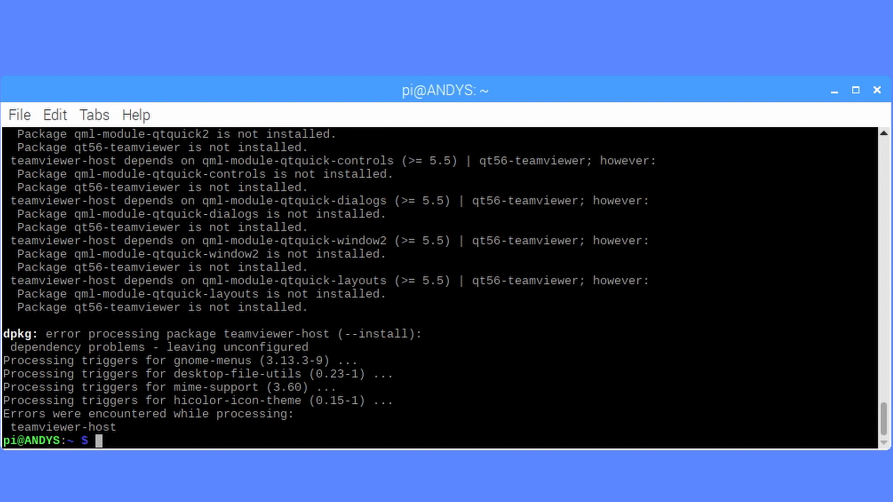
Step: Run sudo apt --fix-broken install to pull in the missing dependencies
{"action": "type", "text": "sudo apt --fix-broken install"}
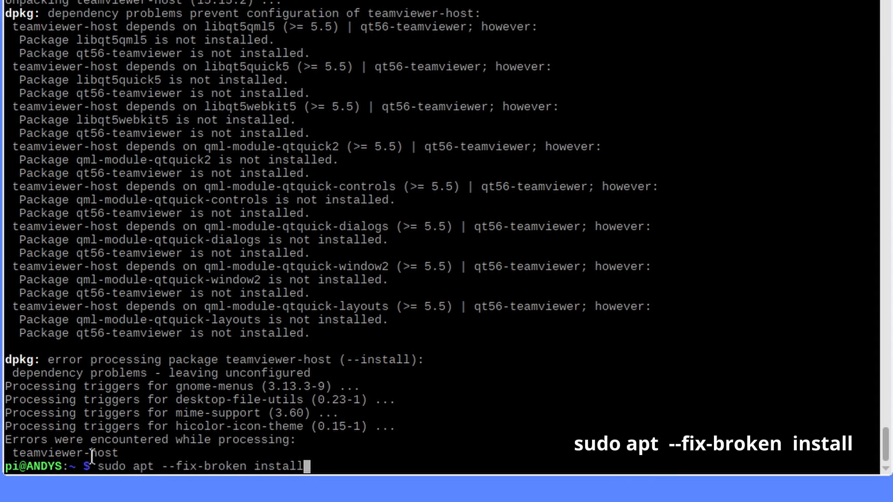
{"action": "mouse_move", "coordinate": [327, 461]}
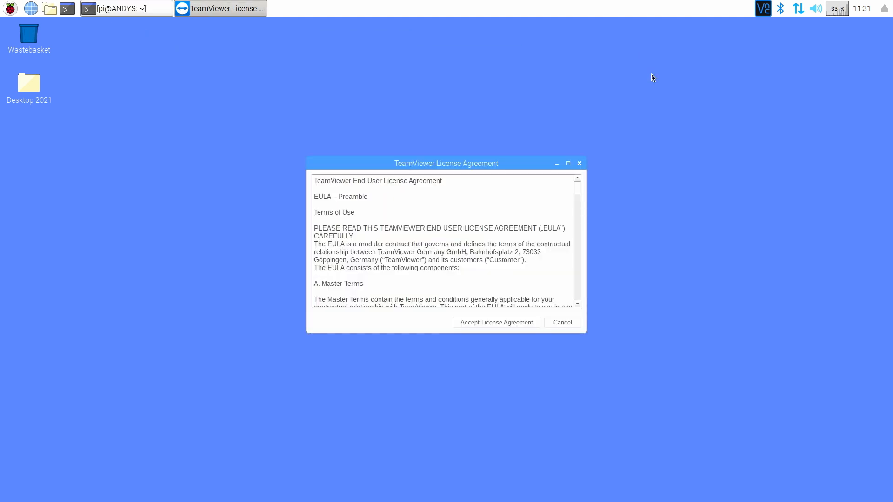
{"action": "mouse_move", "coordinate": [503, 323]}
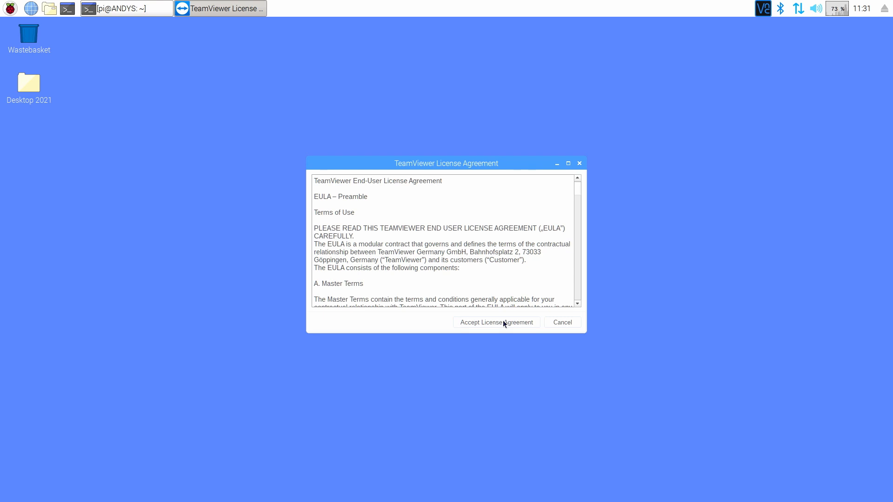
Step: Accept the TeamViewer License Agreement so the host starts running
{"action": "left_click", "coordinate": [497, 322]}
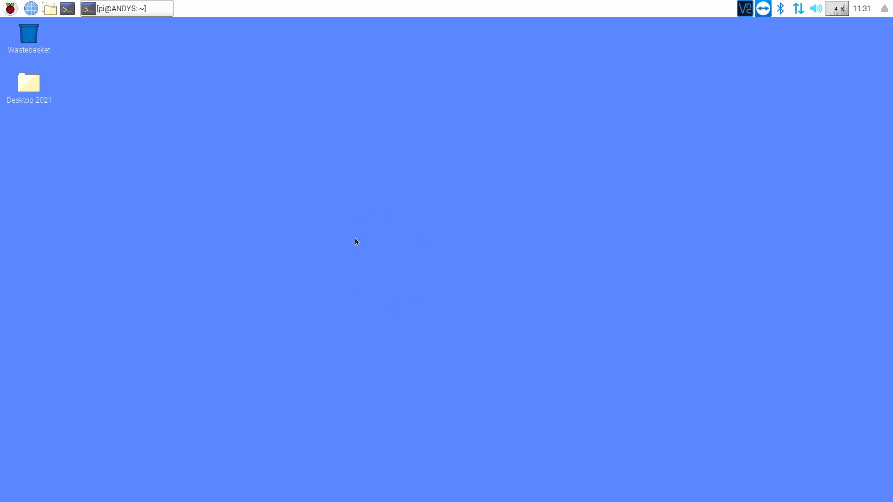
{"action": "mouse_move", "coordinate": [762, 27]}
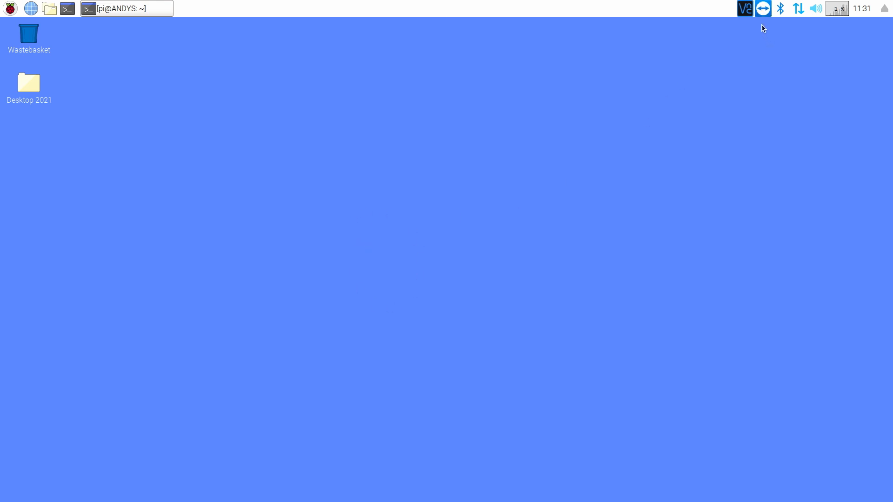
Step: From the tray options, set and confirm a personal password under Security
{"action": "left_click", "coordinate": [764, 9]}
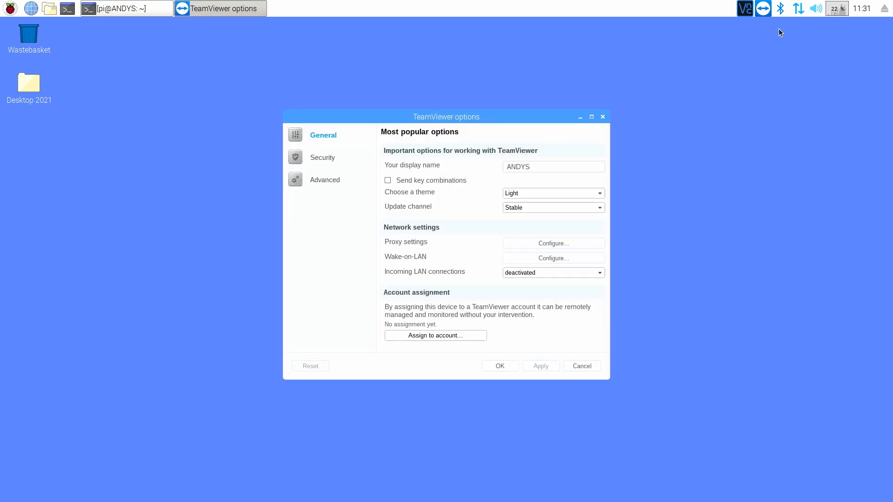
{"action": "left_click", "coordinate": [322, 158]}
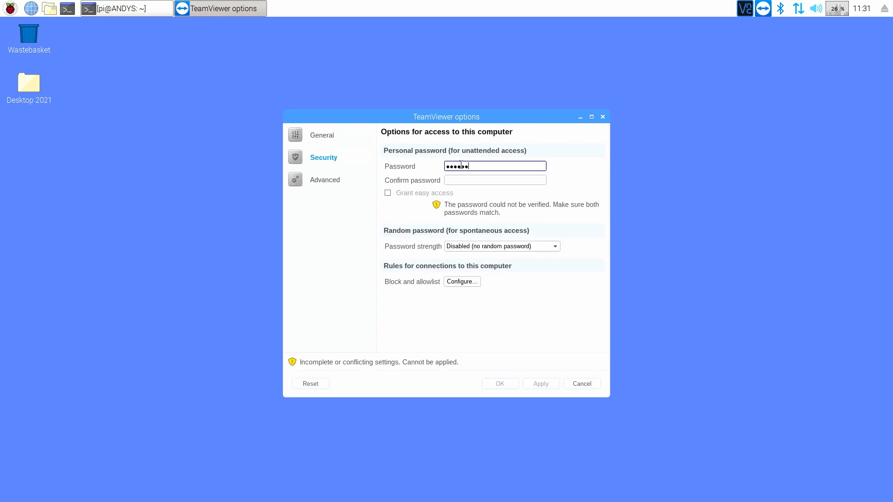
{"action": "left_click", "coordinate": [495, 180]}
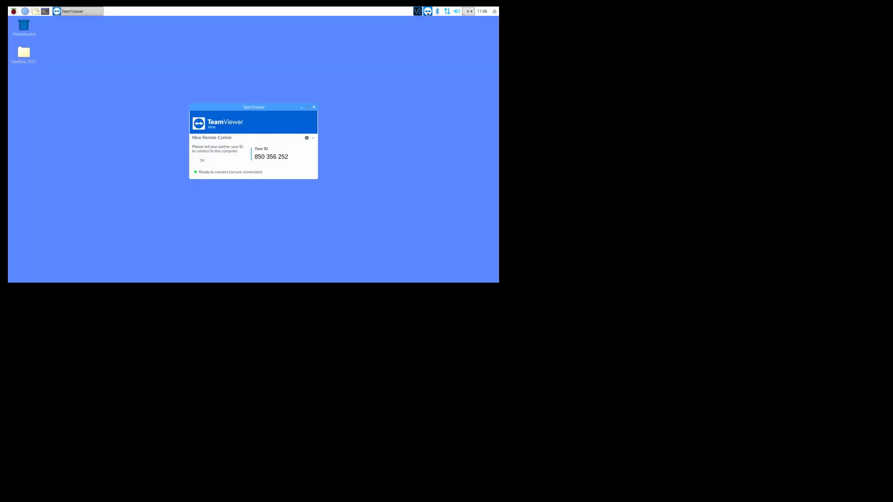
{"action": "type", "text": "850356252"}
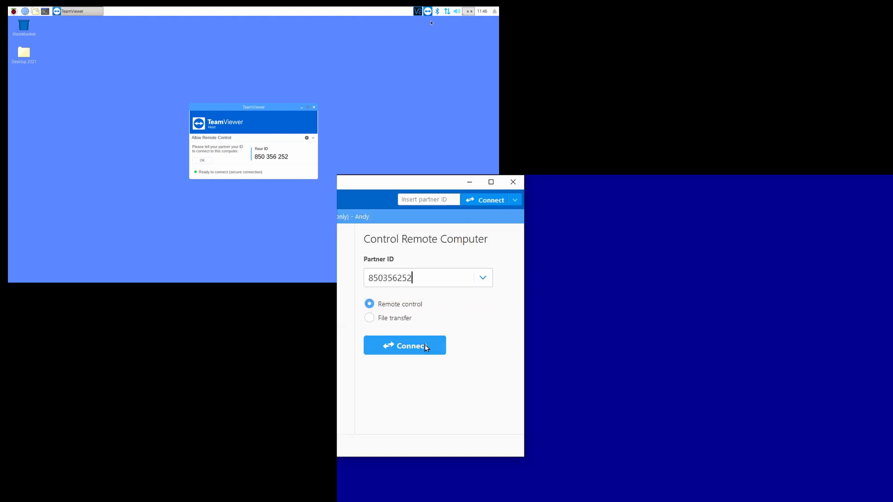
{"action": "left_click", "coordinate": [404, 345]}
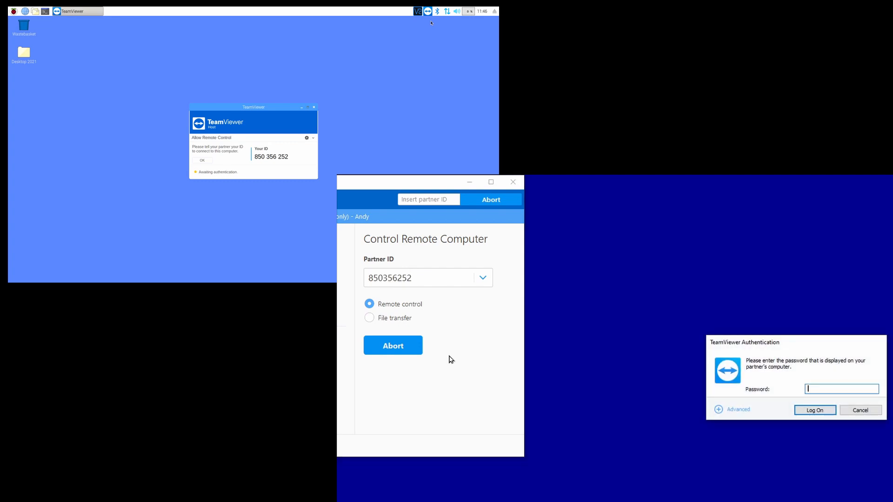
{"action": "type", "text": "•"}
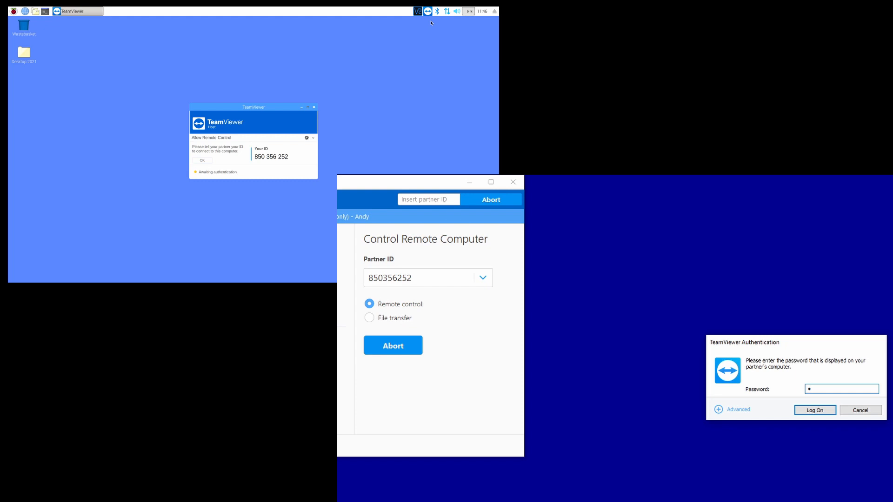
{"action": "type", "text": "••"}
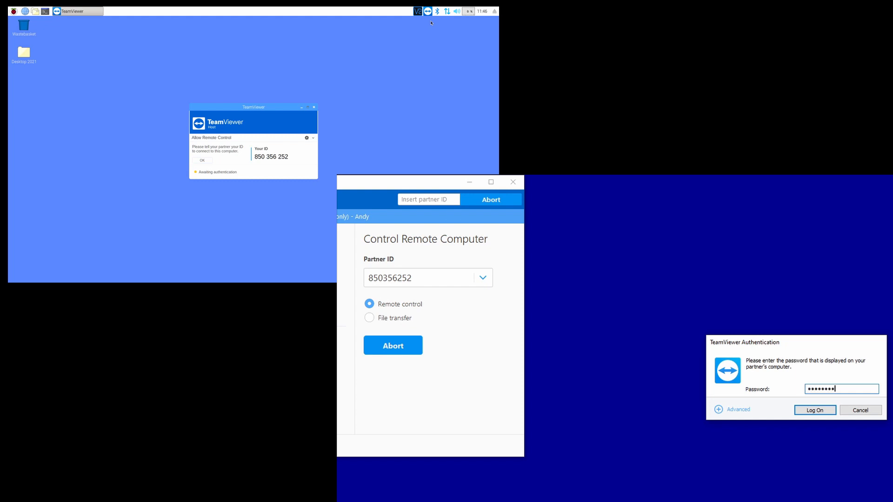
{"action": "left_click", "coordinate": [815, 411]}
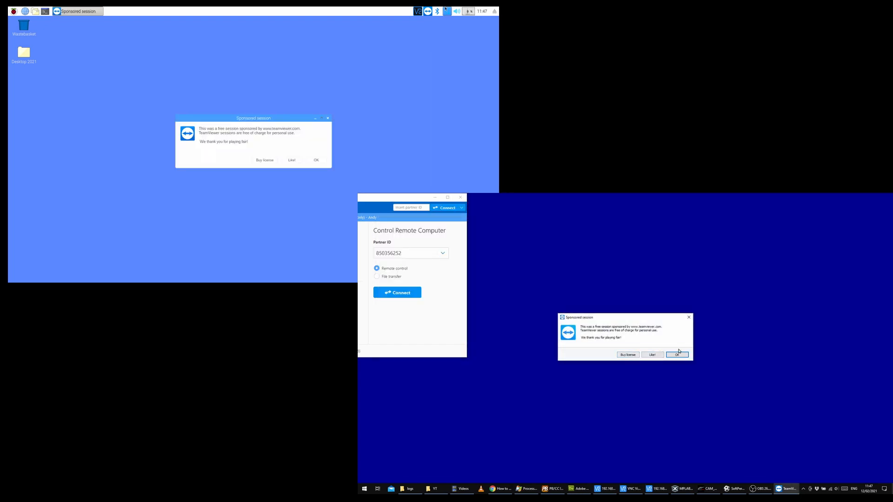
Step: Dismiss the Sponsored session dialogs on the Windows PC and on the Raspberry Pi
{"action": "left_click", "coordinate": [677, 354]}
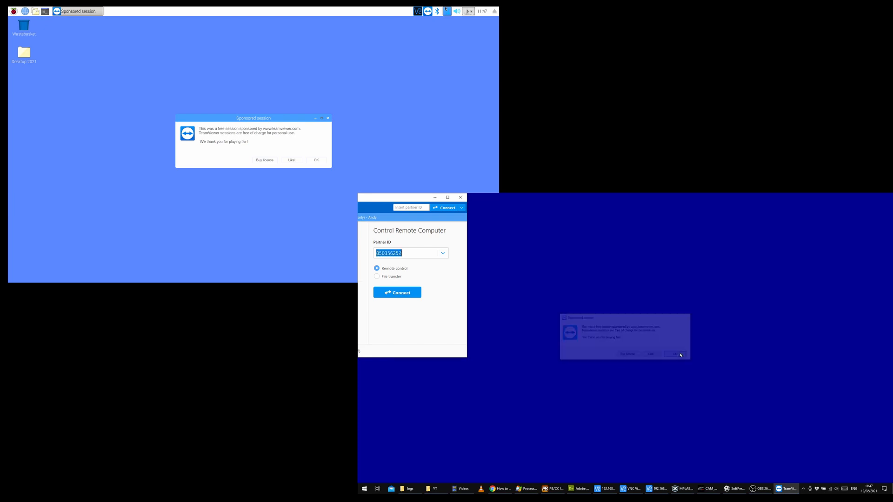
{"action": "left_click", "coordinate": [673, 353]}
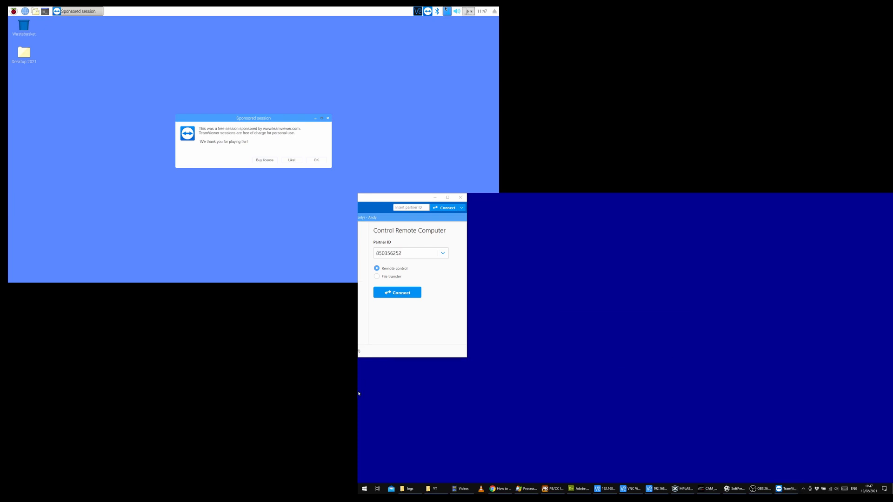
{"action": "mouse_move", "coordinate": [194, 252]}
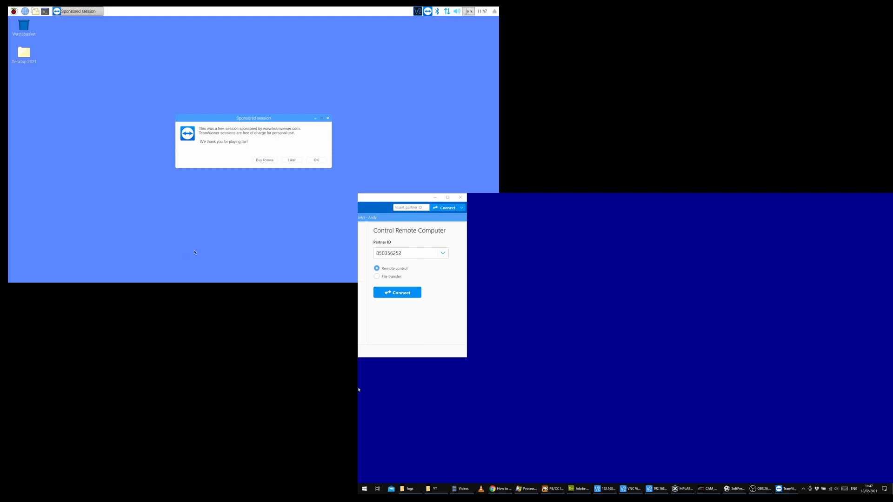
{"action": "left_click", "coordinate": [317, 160]}
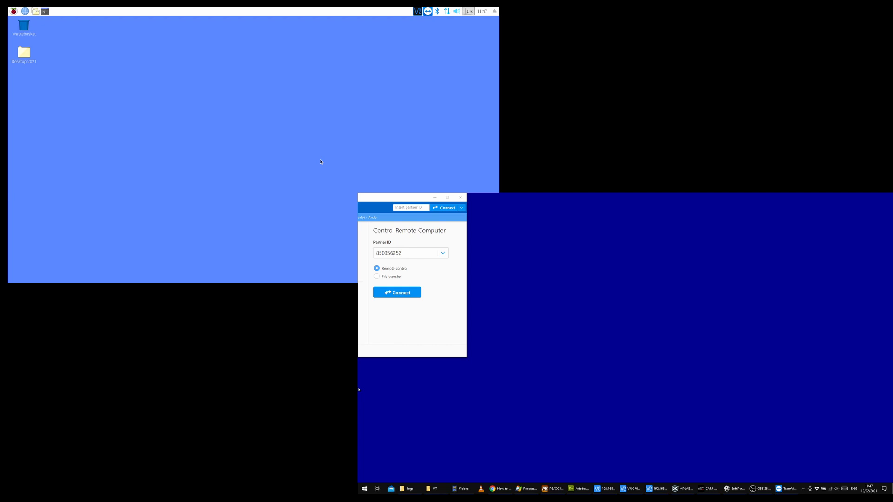